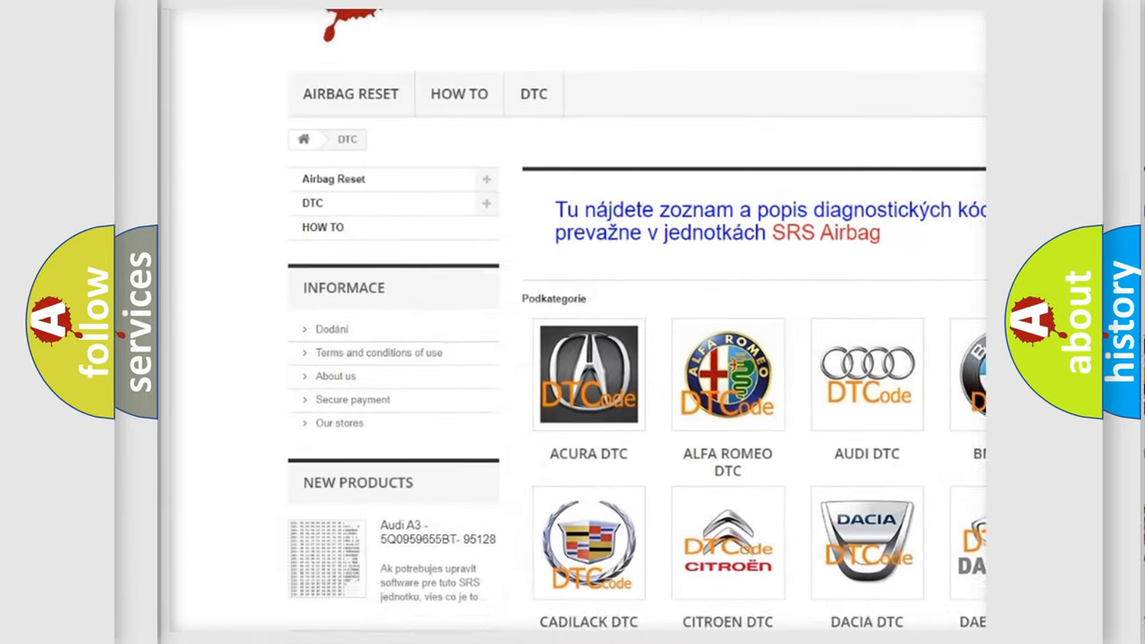
{"action": "scroll", "scroll_direction": "down", "scroll_amount": 3}
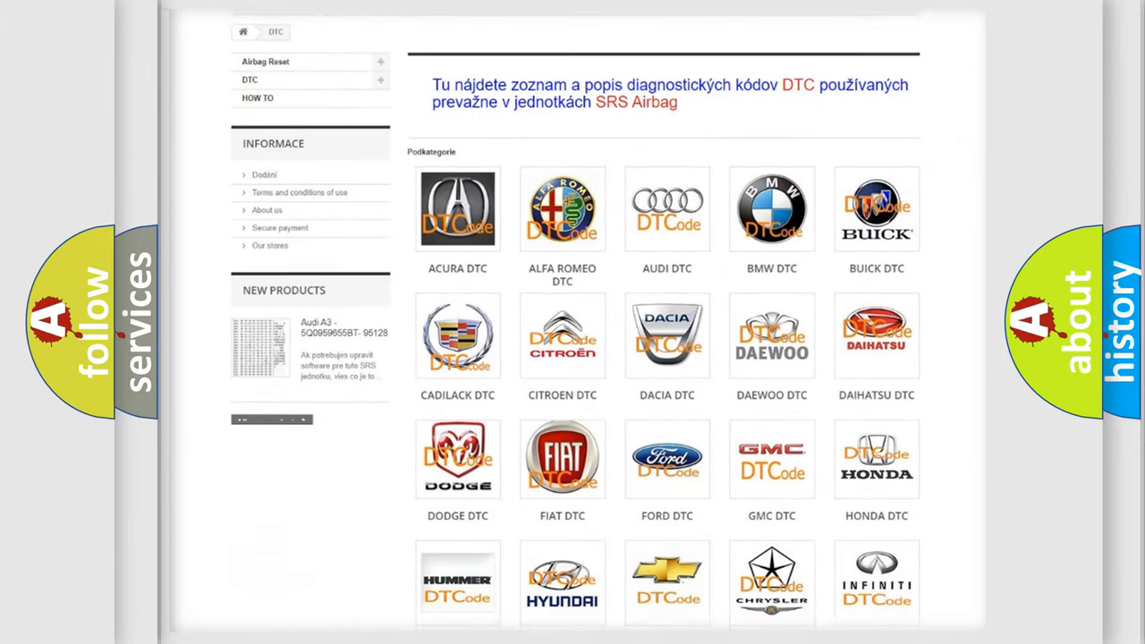
{"action": "scroll", "scroll_direction": "down", "scroll_amount": 3}
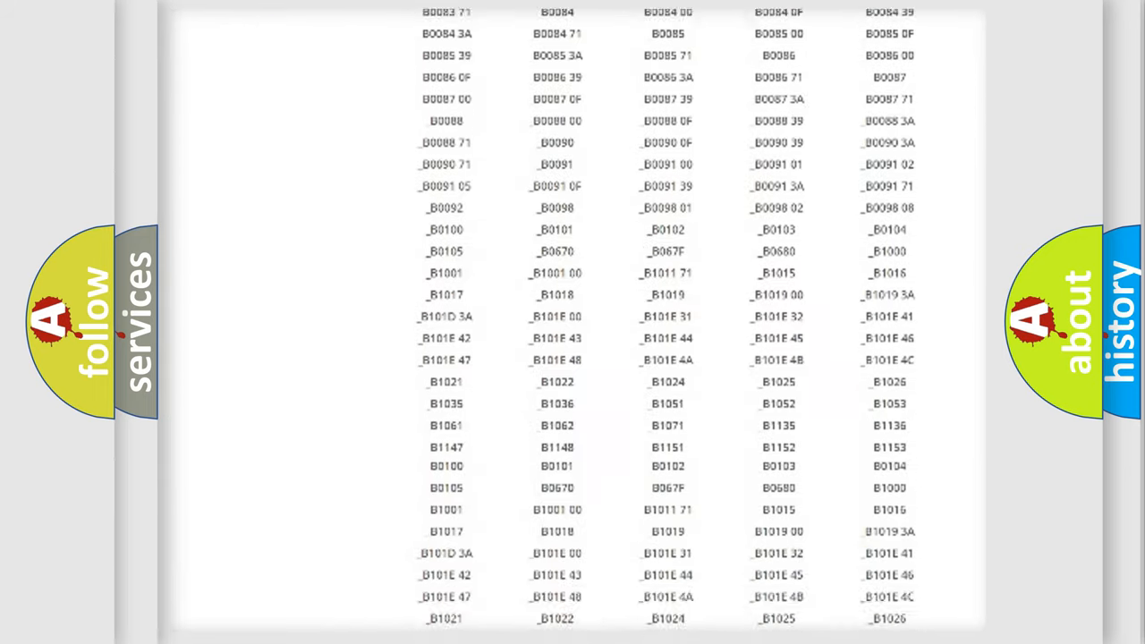
{"action": "scroll", "scroll_direction": "down", "scroll_amount": 3}
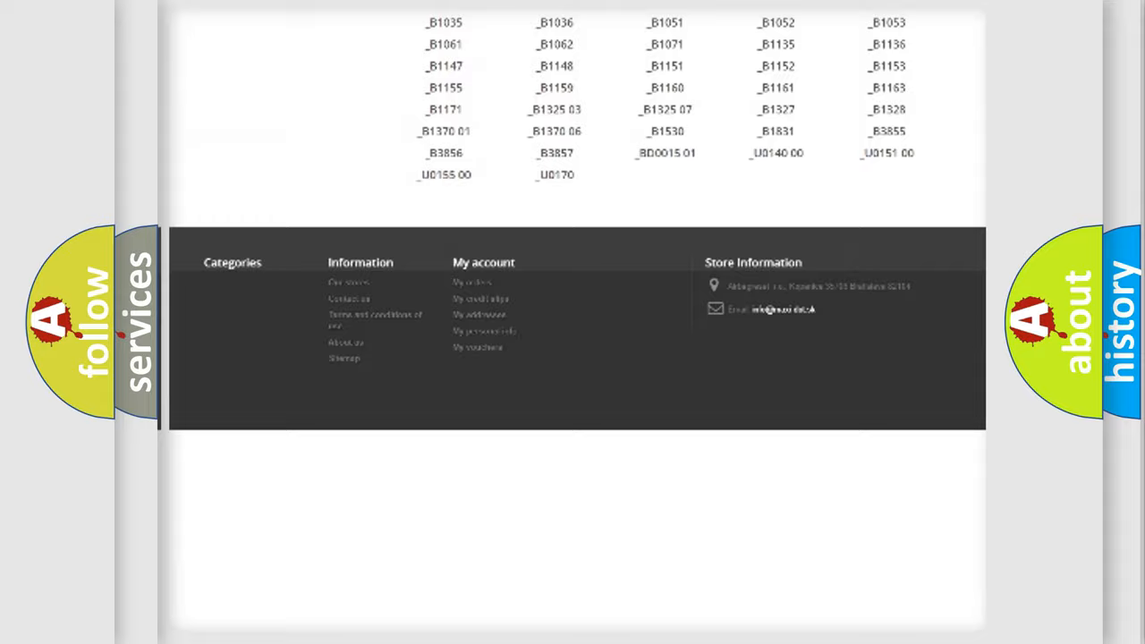
{"action": "scroll", "scroll_direction": "up", "scroll_amount": 3}
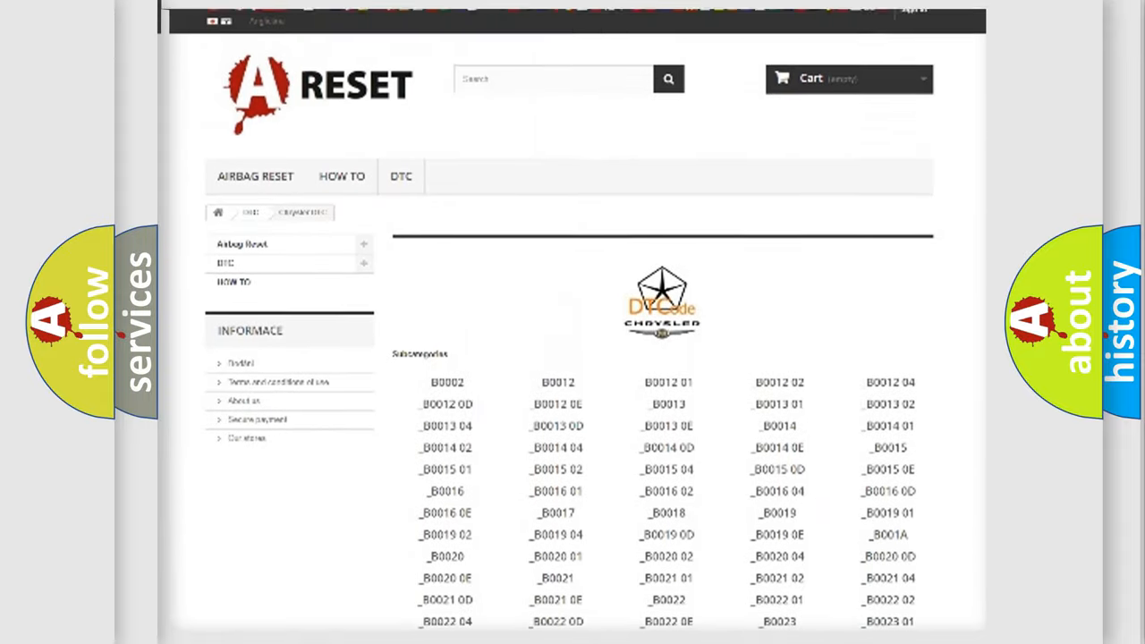